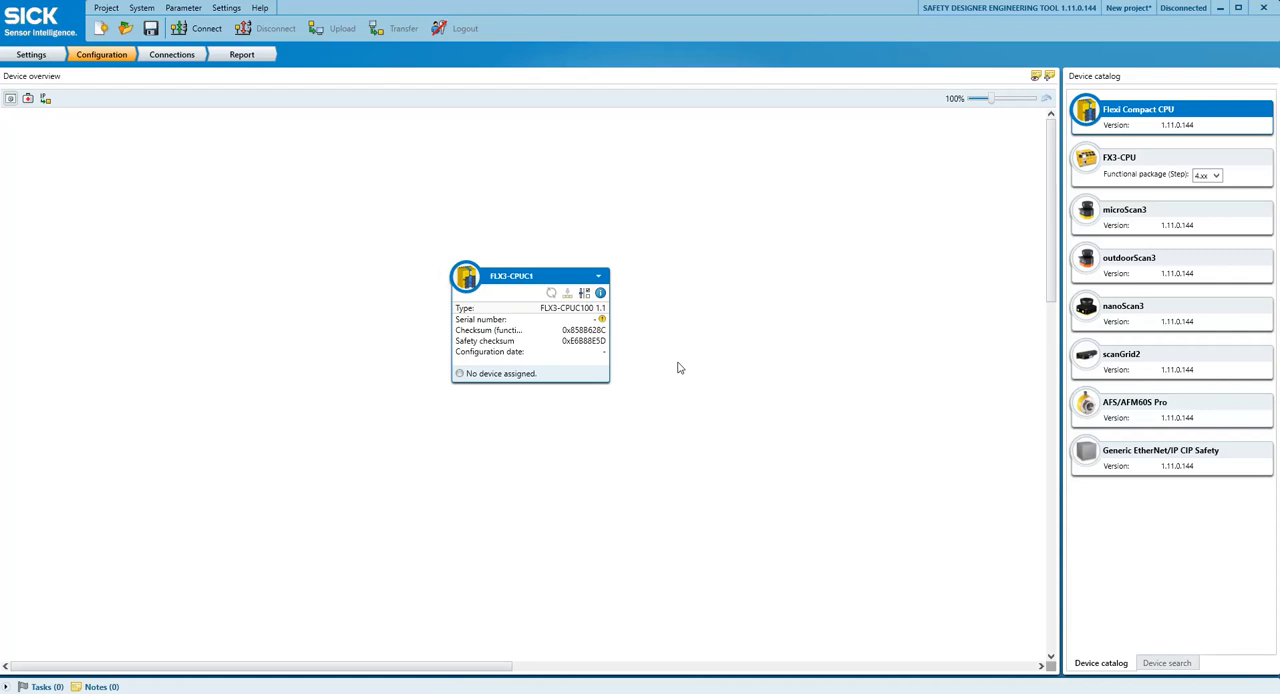
pyautogui.moveTo(1076, 36)
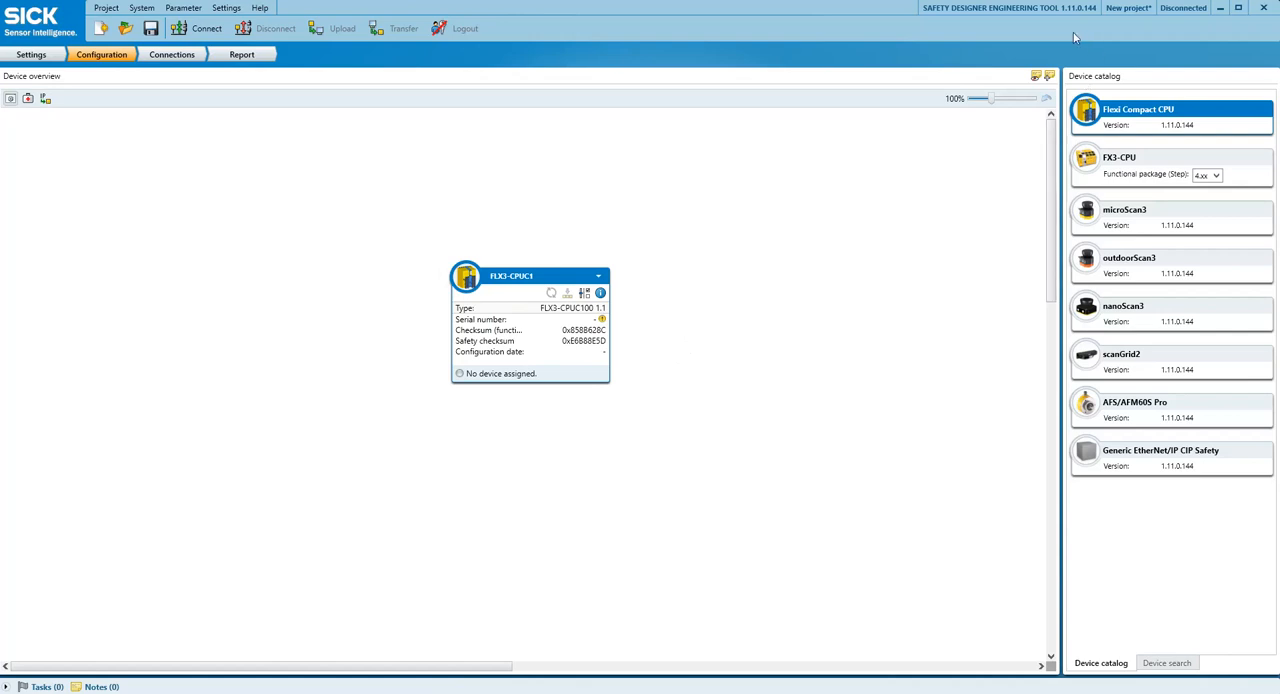
pyautogui.moveTo(1074, 38)
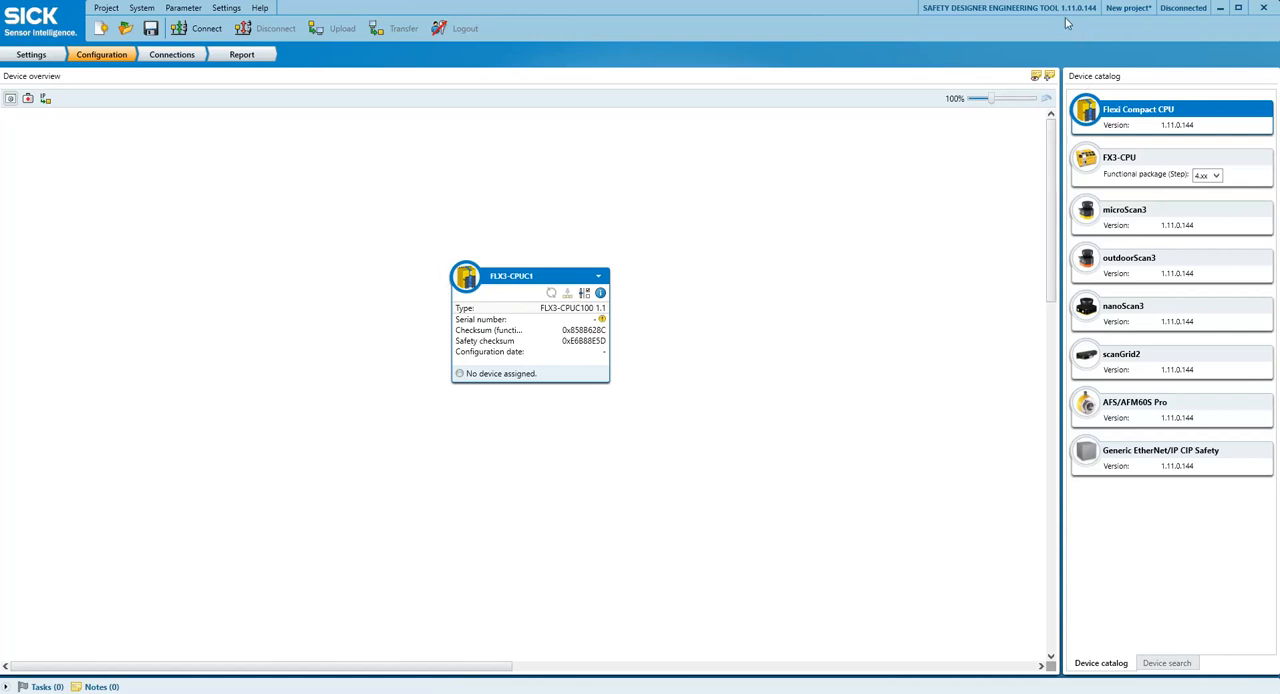
pyautogui.moveTo(948, 28)
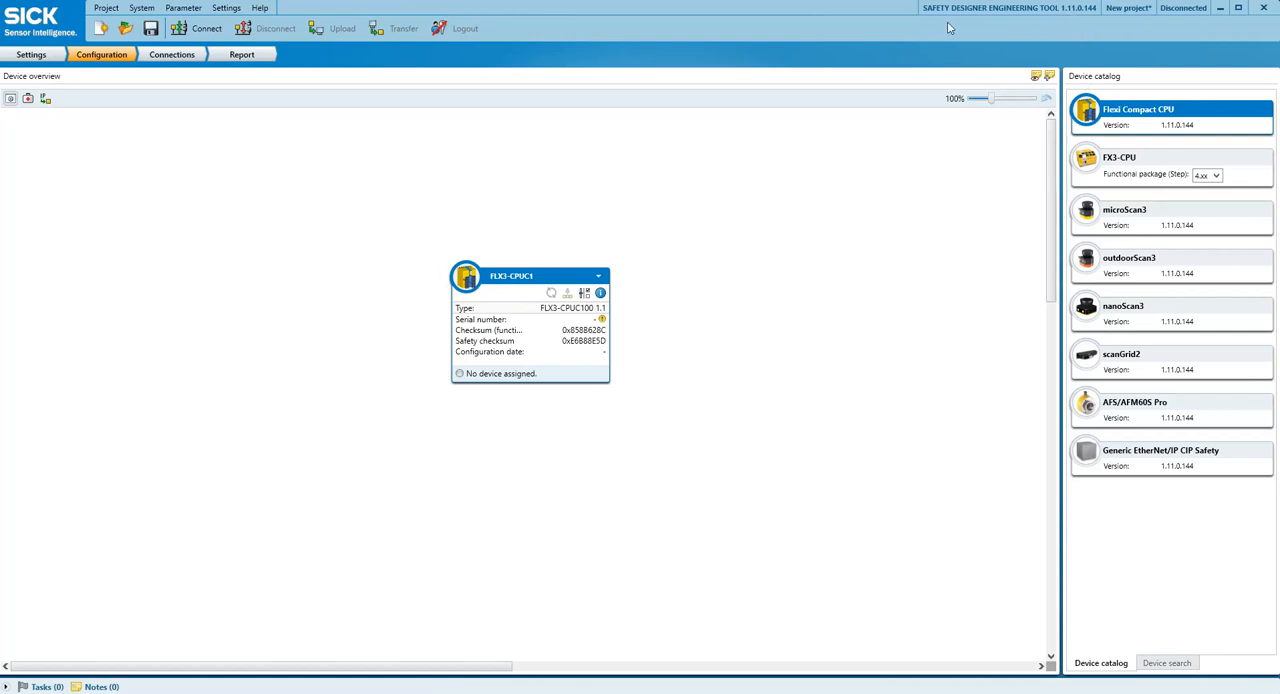
pyautogui.moveTo(1046, 44)
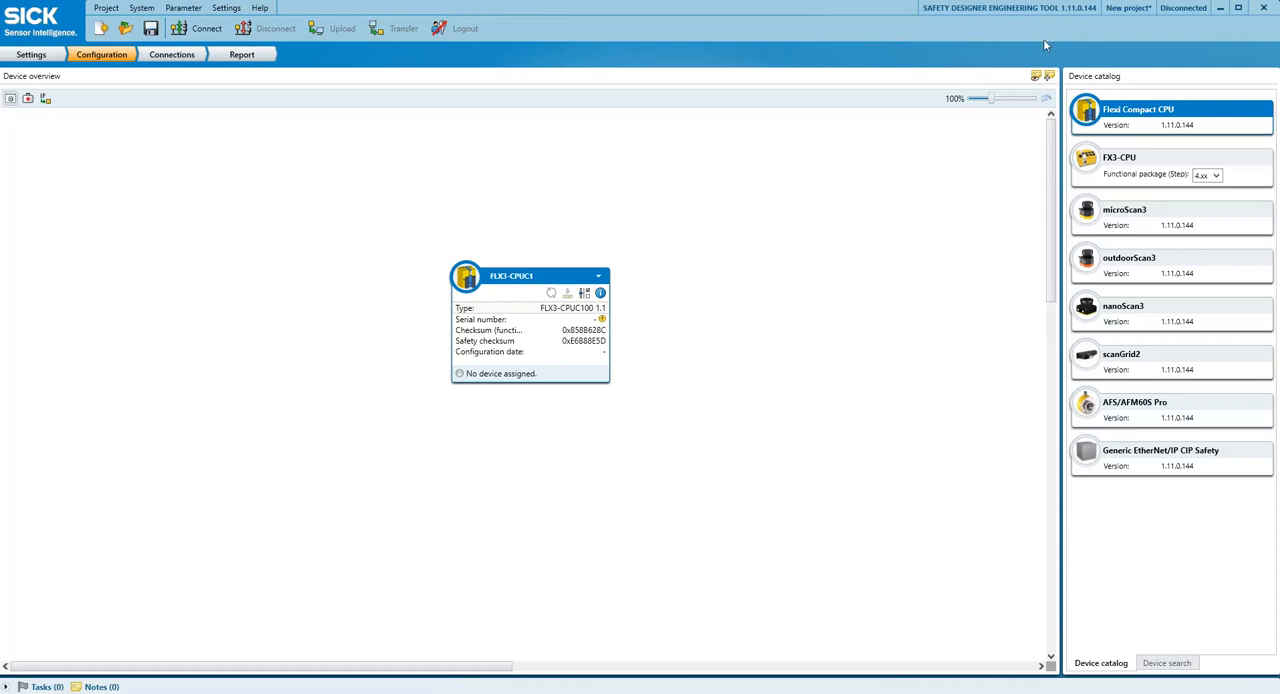
pyautogui.moveTo(958, 408)
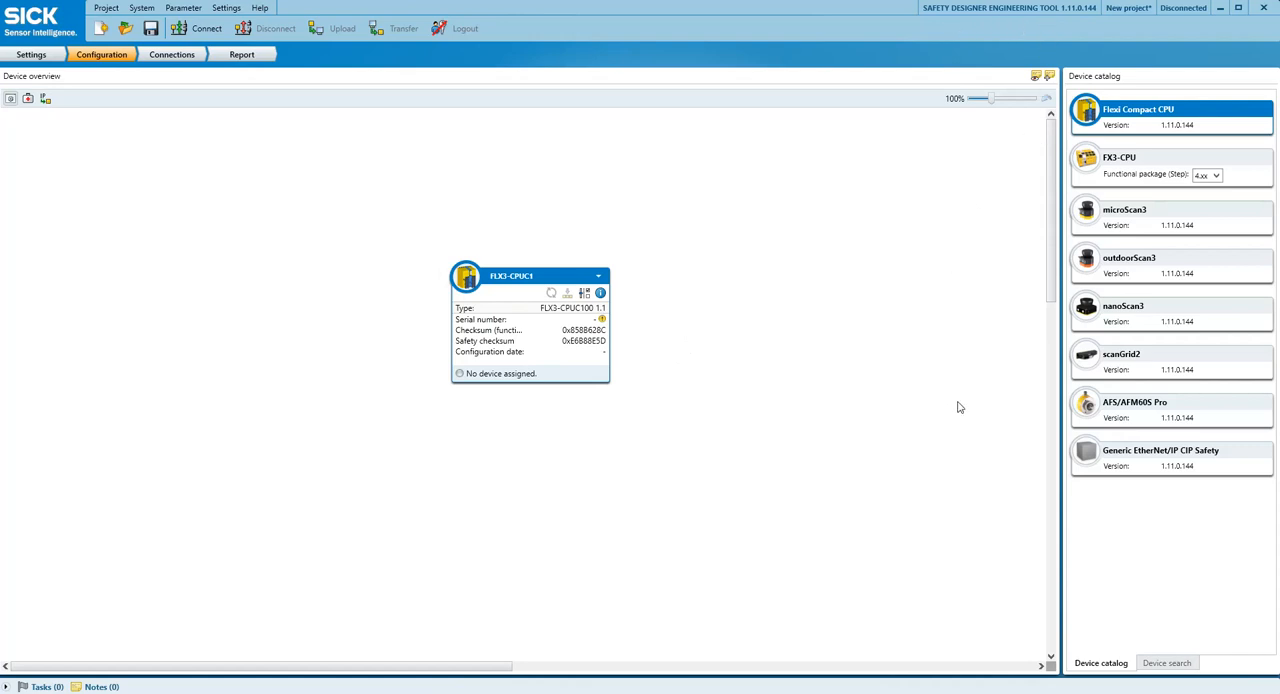
pyautogui.moveTo(1130, 416)
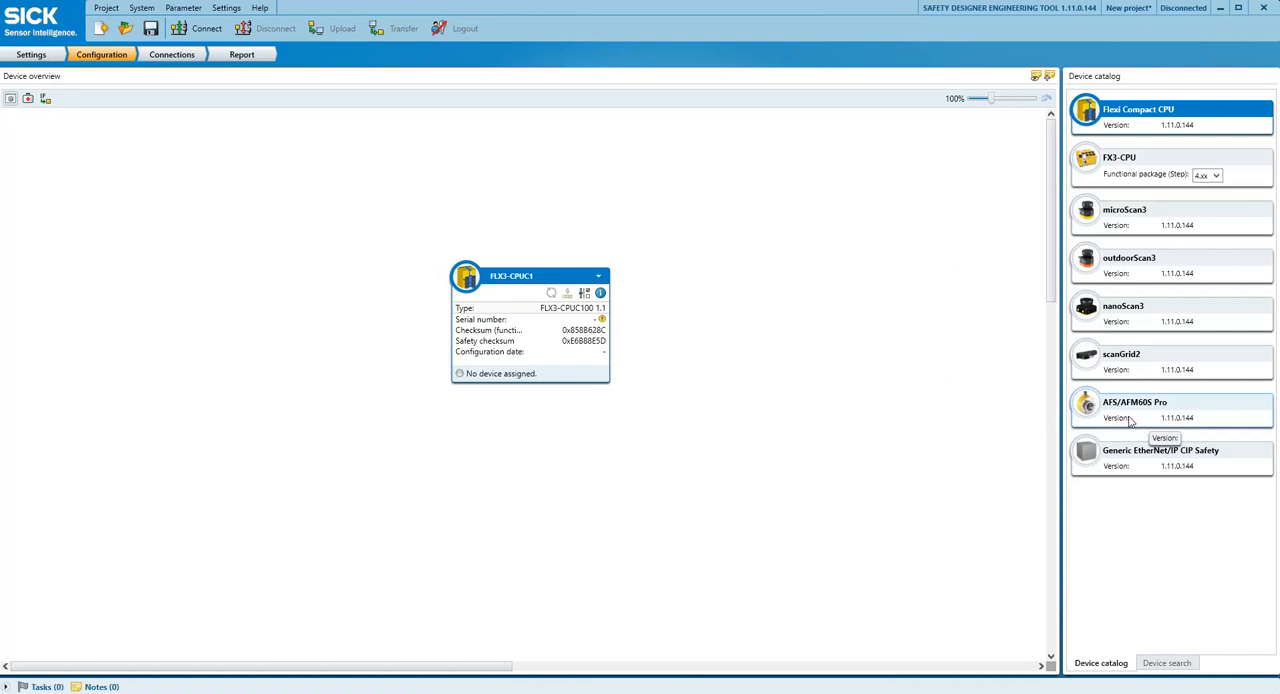
pyautogui.moveTo(1120, 360)
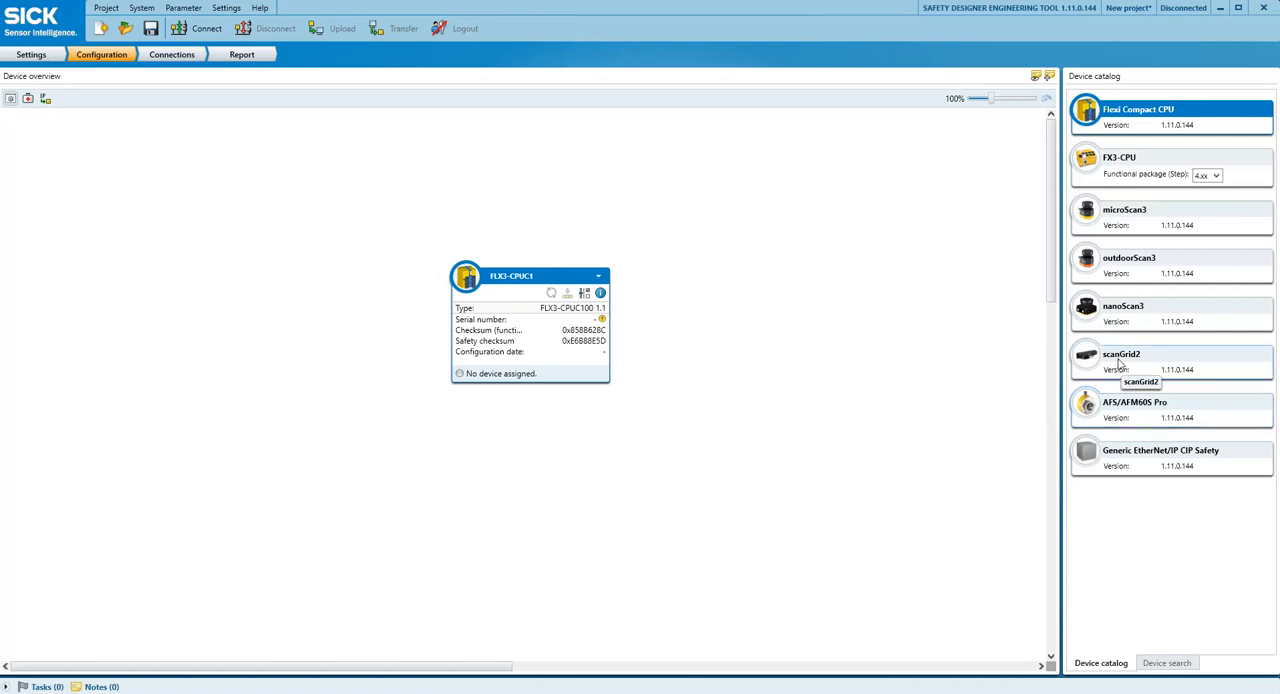
pyautogui.moveTo(1110, 312)
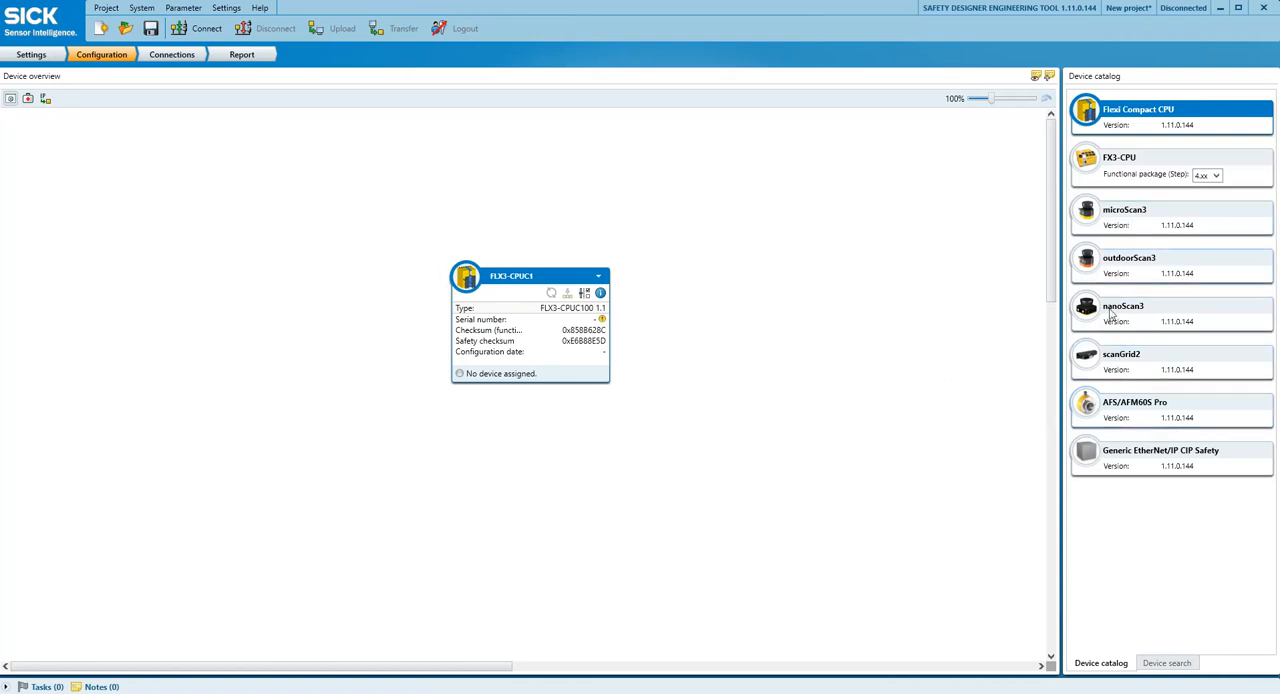
pyautogui.moveTo(1136, 148)
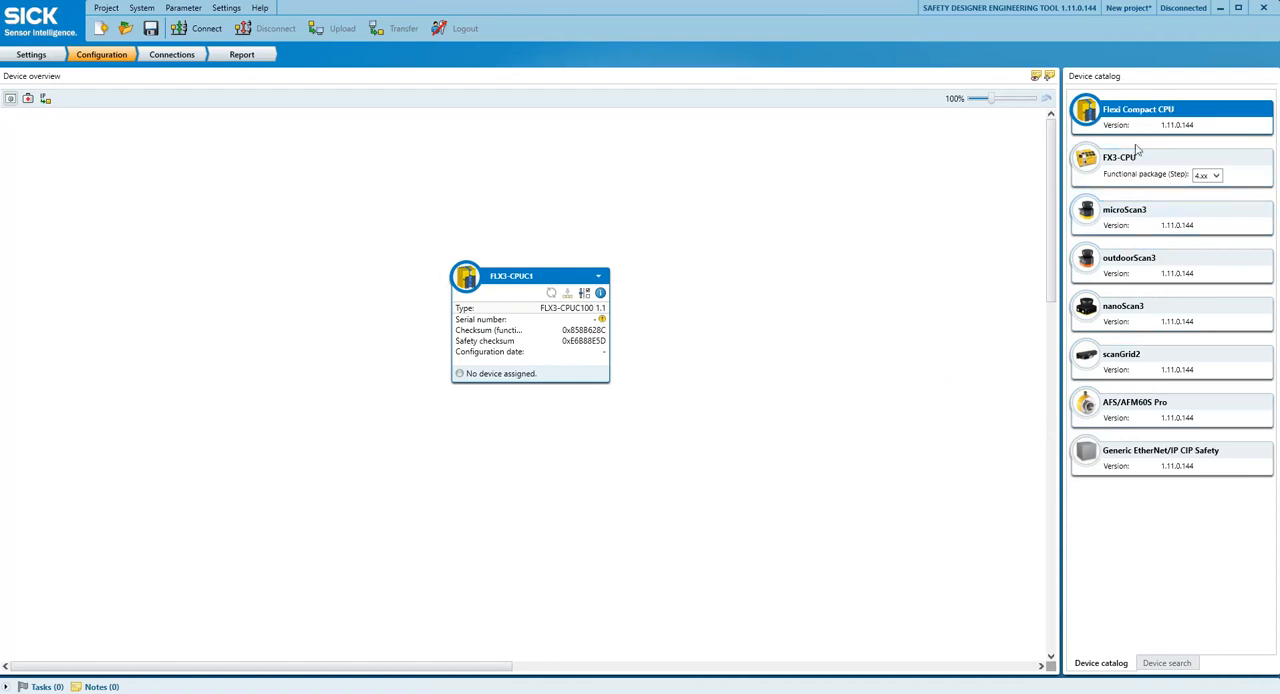
pyautogui.moveTo(944, 142)
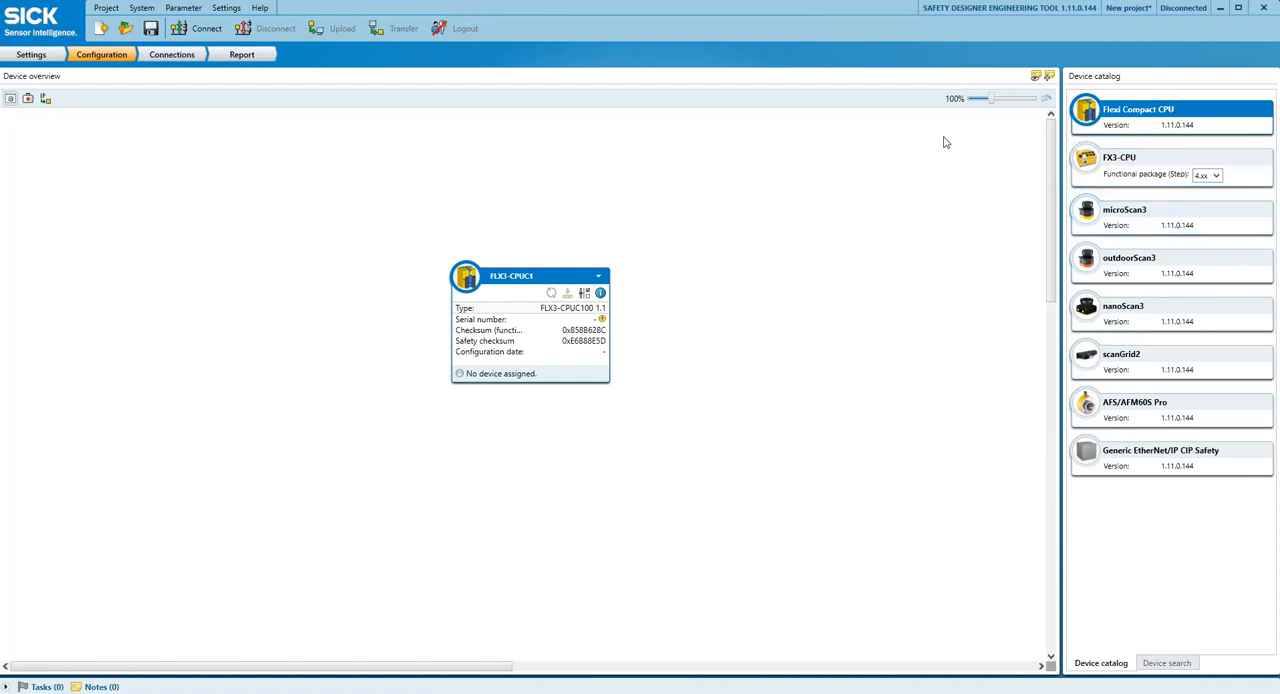
pyautogui.moveTo(898, 148)
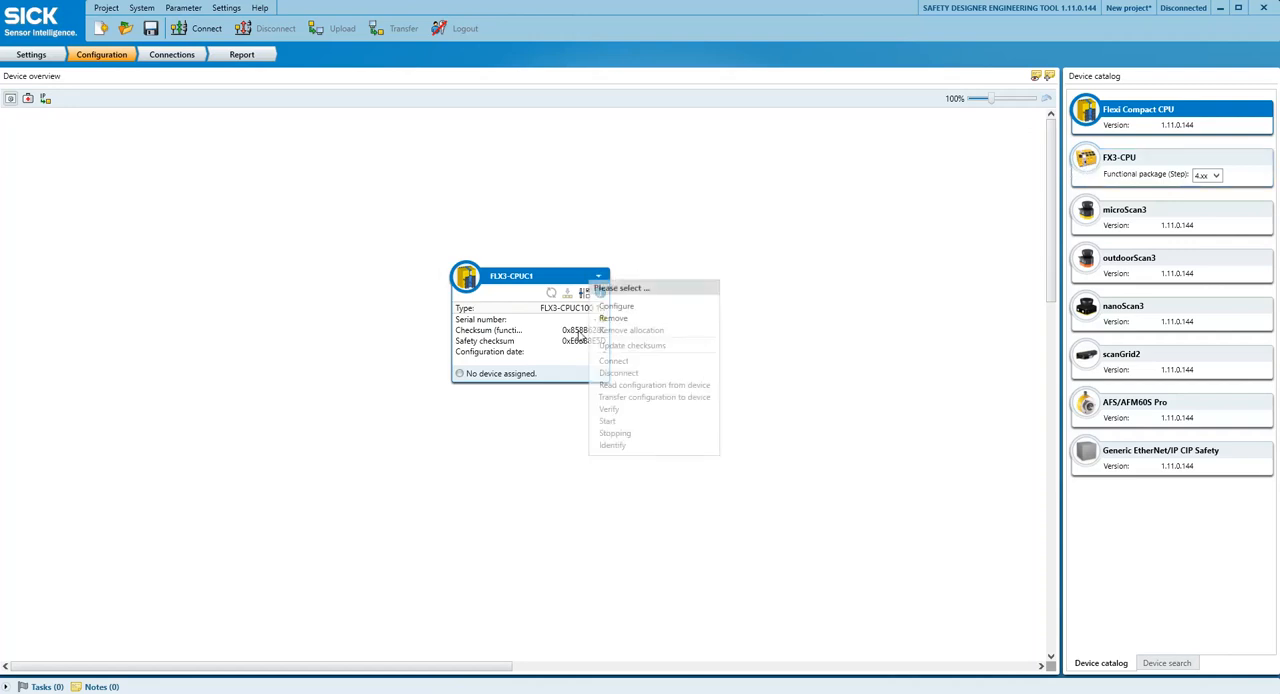
pyautogui.moveTo(616, 304)
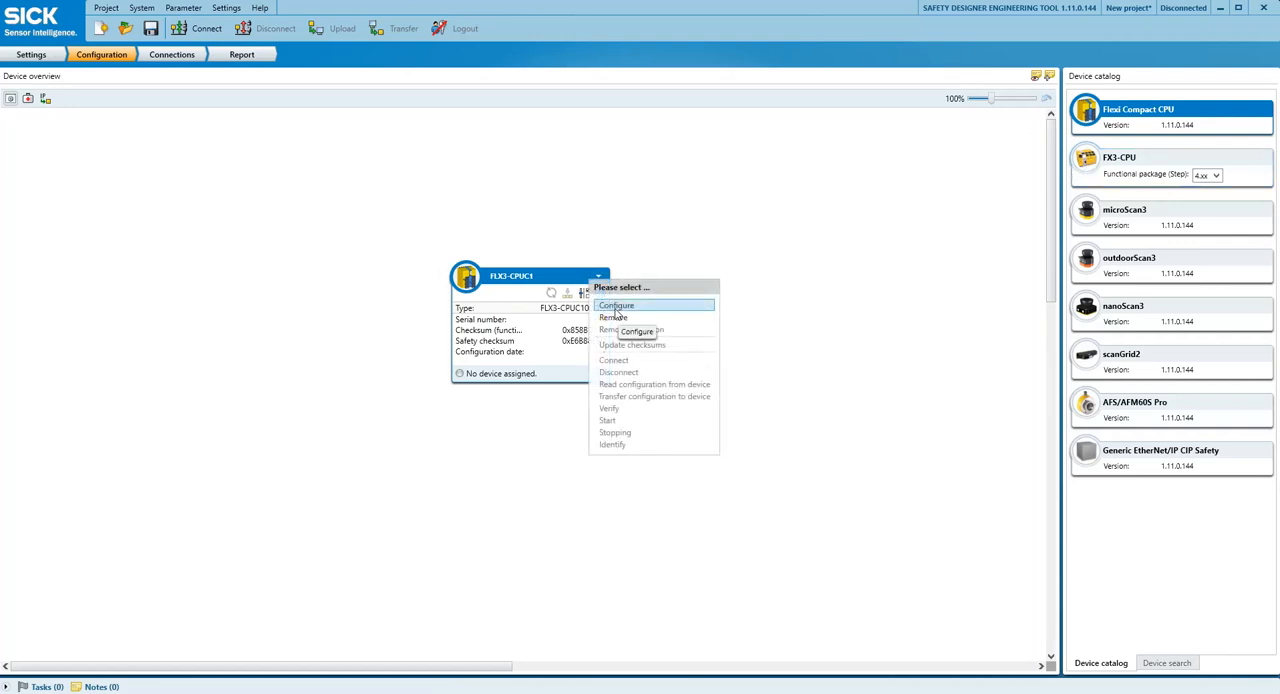
# - Bring up the FLX3-CPUC1 configuration's Logic editor and switch it into simulation mode
pyautogui.click(616, 304)
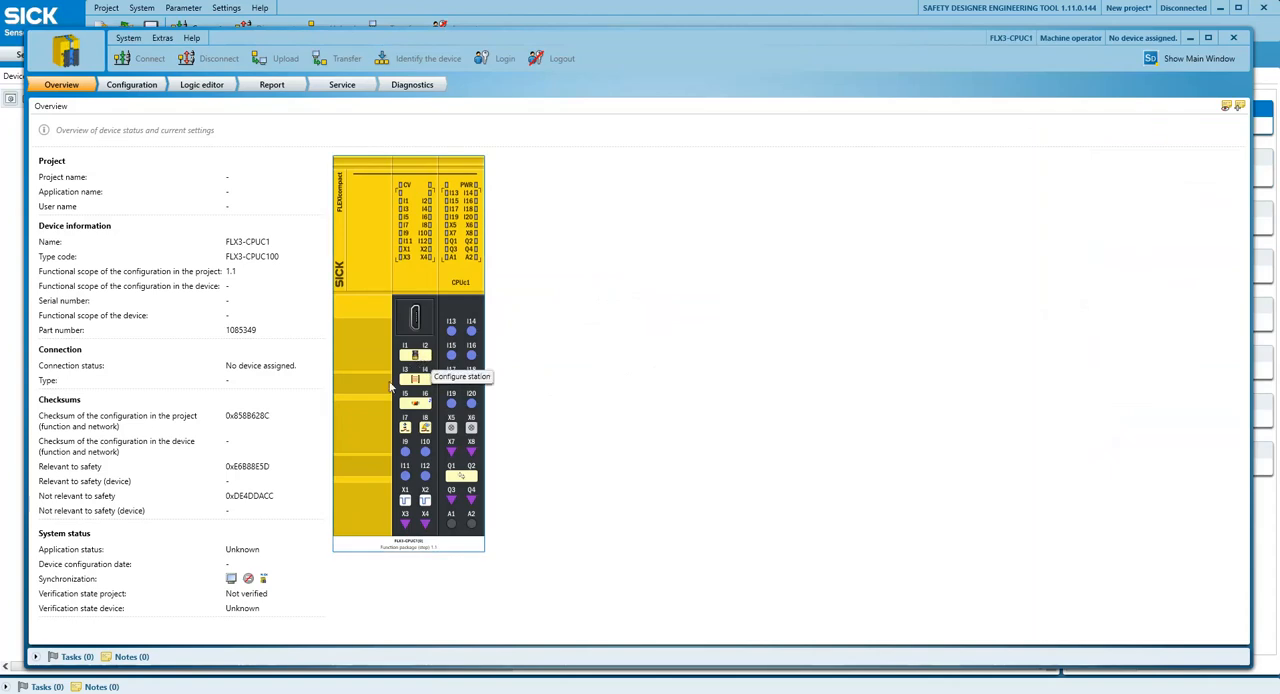
pyautogui.moveTo(200, 88)
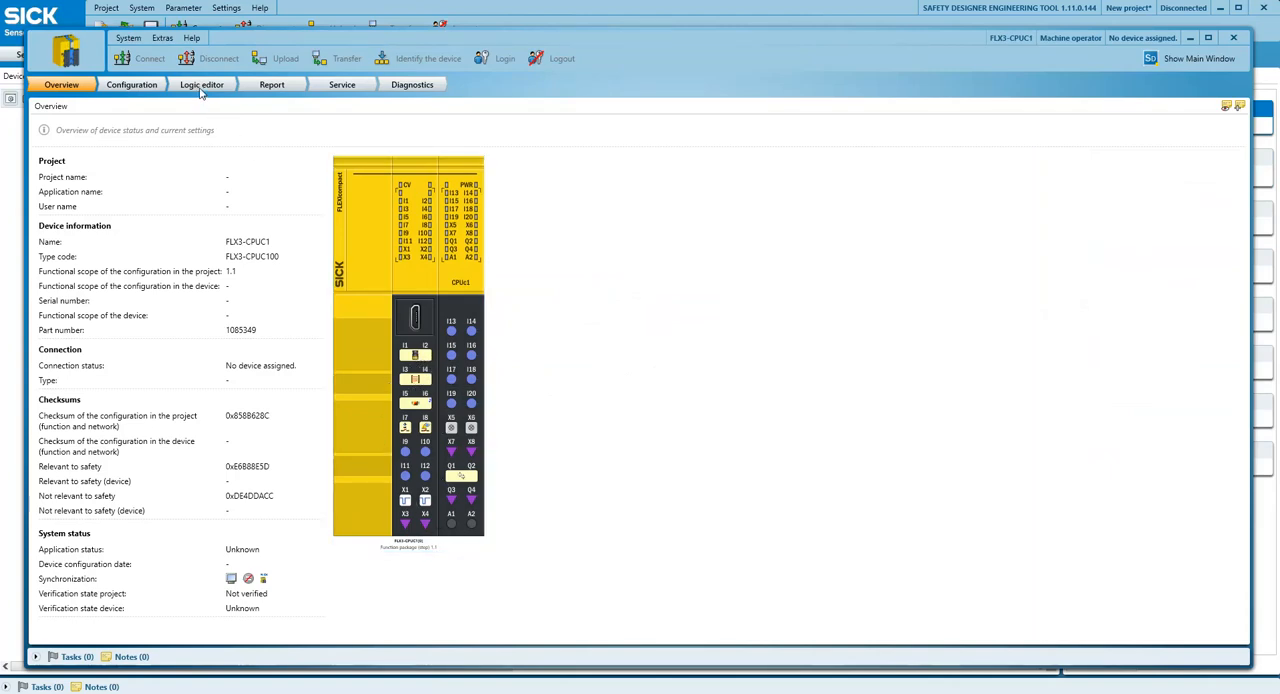
pyautogui.click(202, 84)
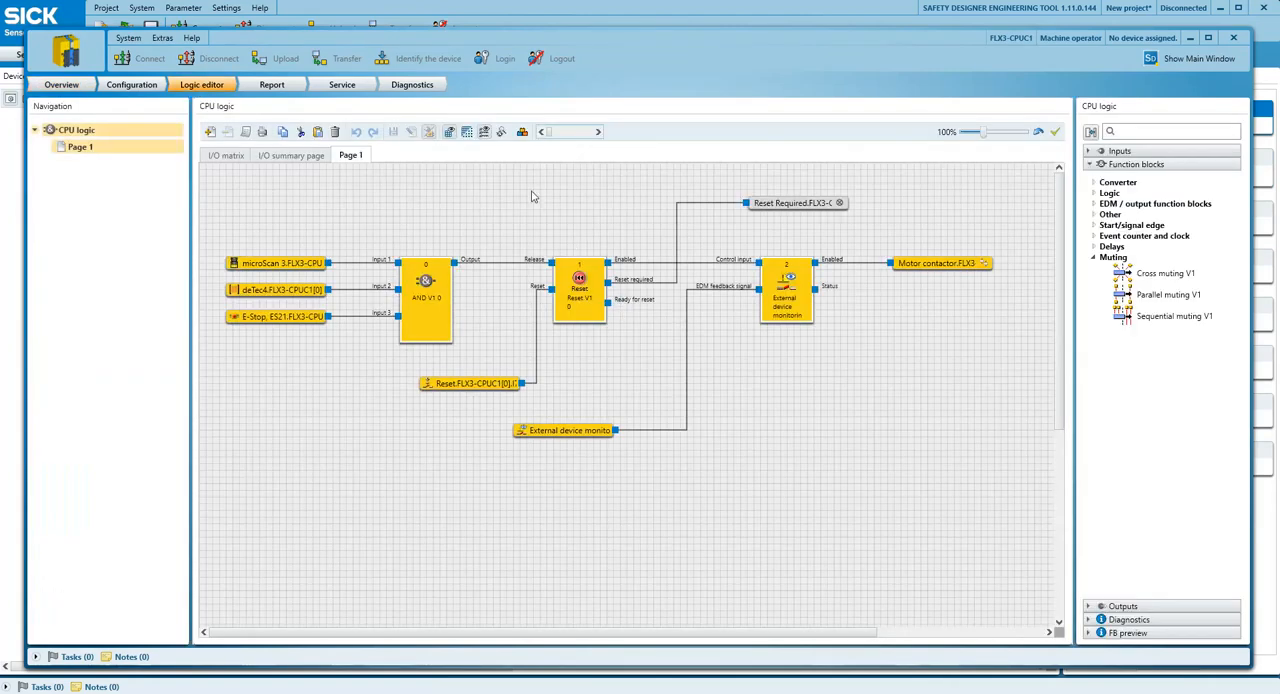
pyautogui.moveTo(520, 132)
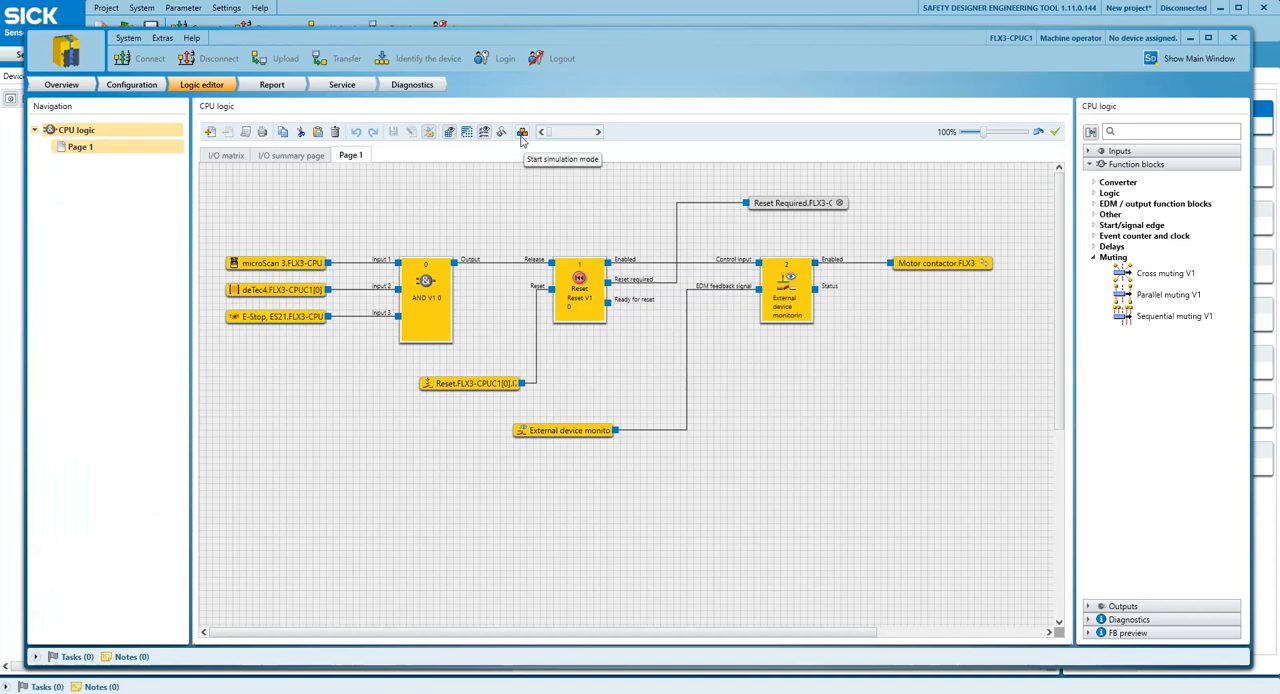
pyautogui.click(520, 132)
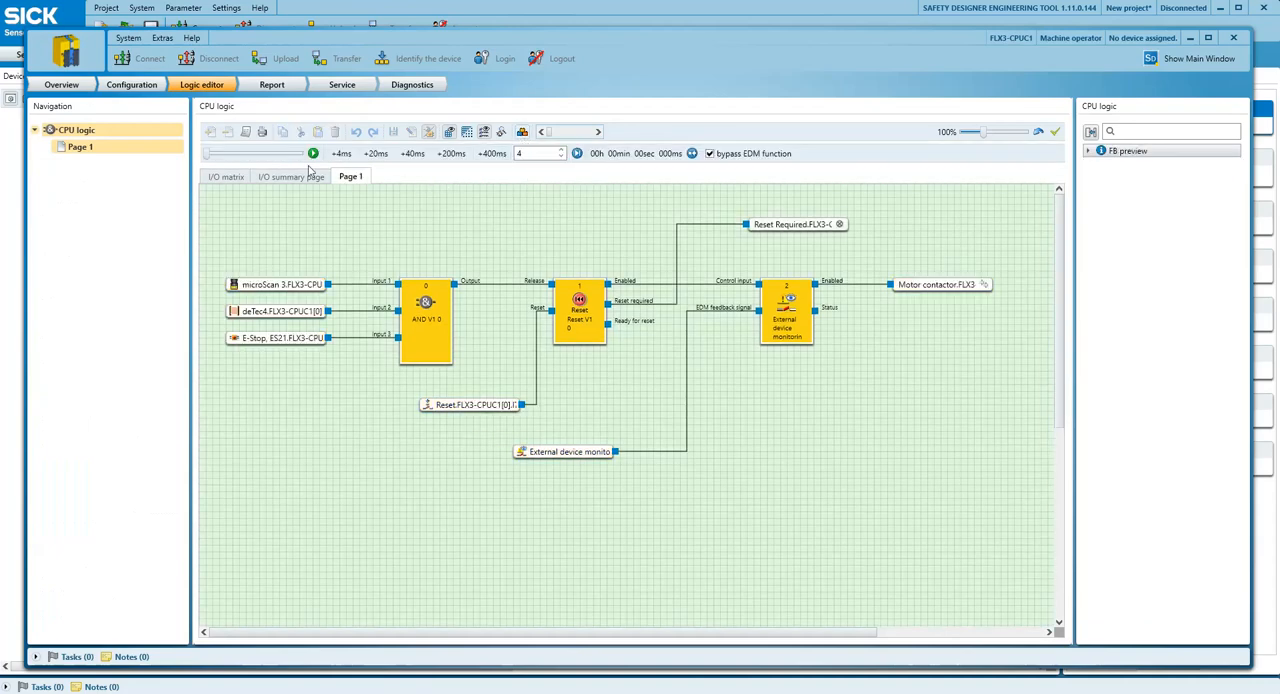
pyautogui.moveTo(342, 152)
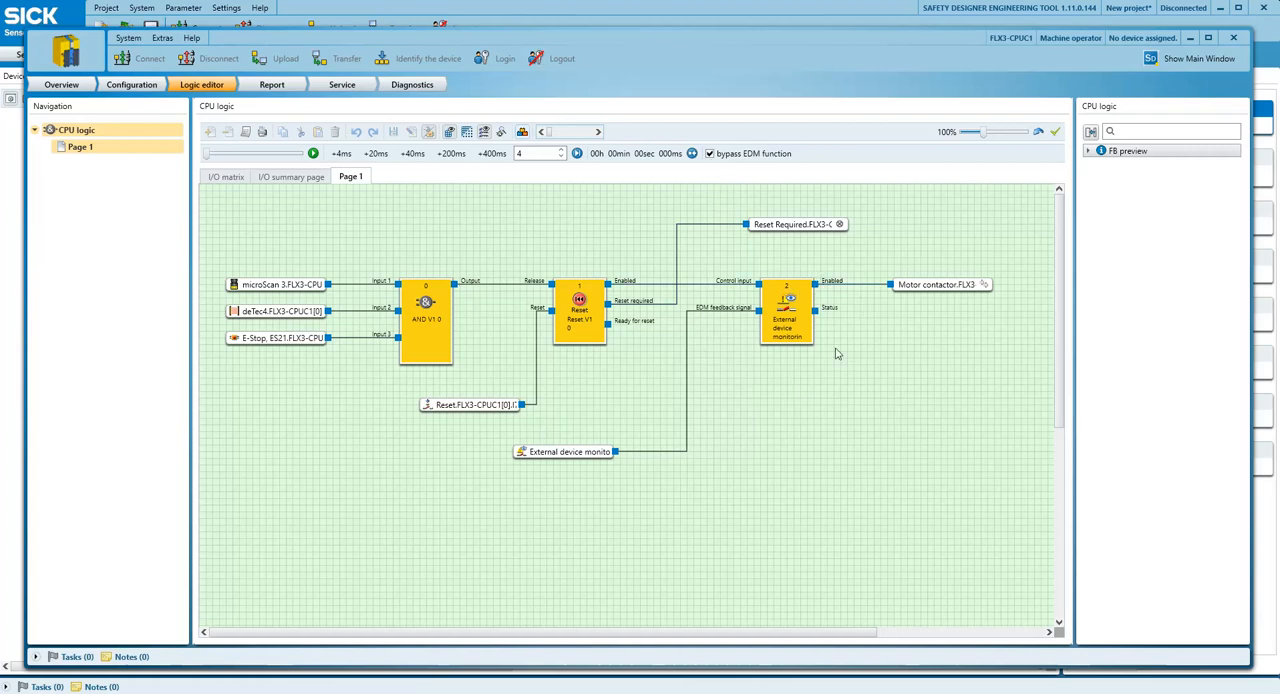
pyautogui.moveTo(560, 274)
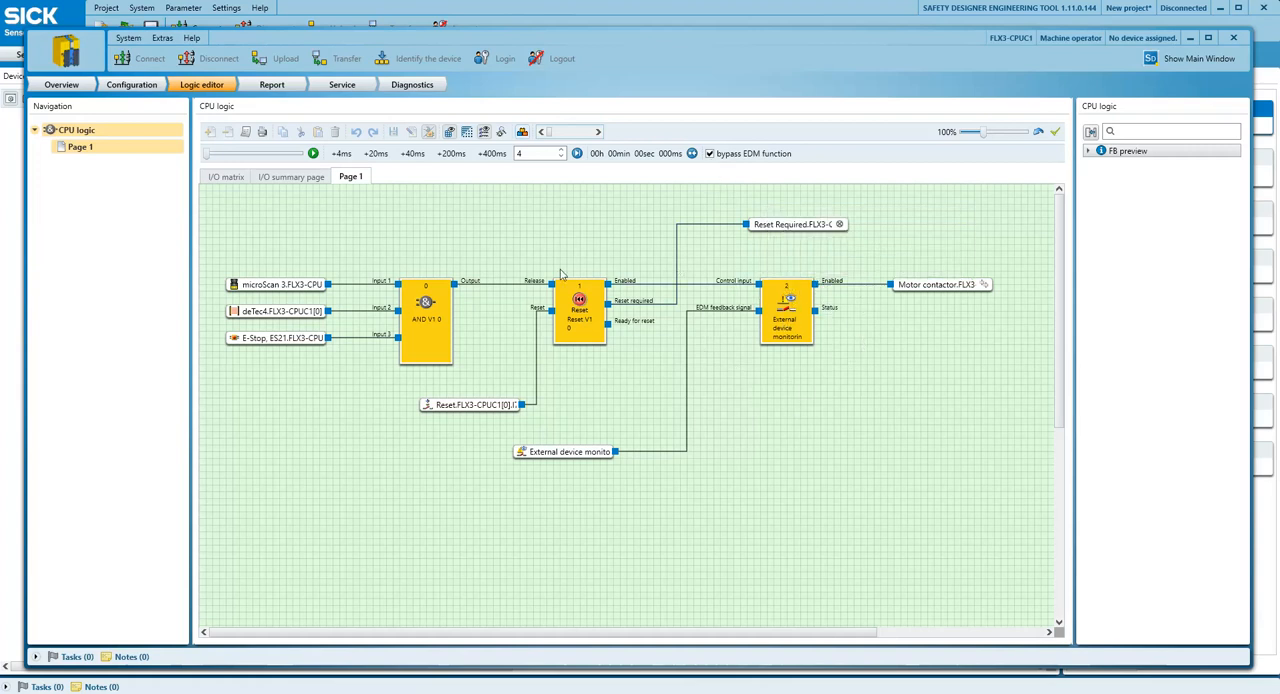
# - Start the simulation so the three safety inputs and Motor contactor output go active
pyautogui.click(312, 152)
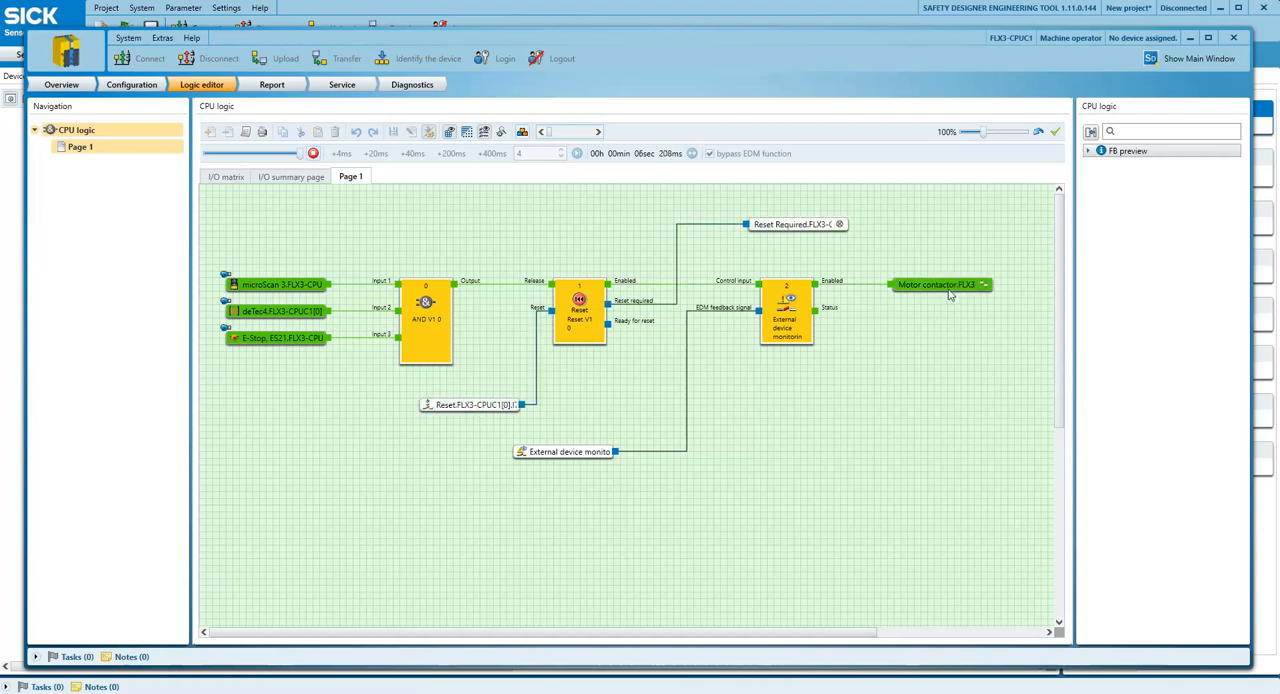
pyautogui.moveTo(936, 284)
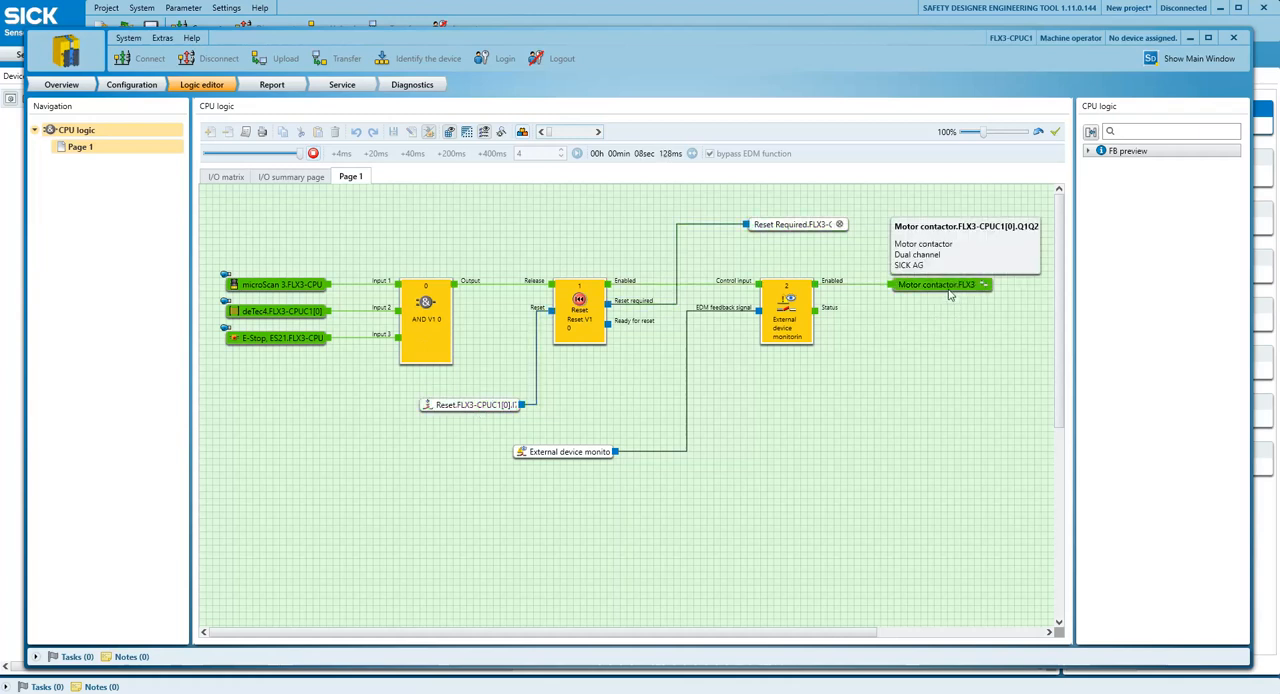